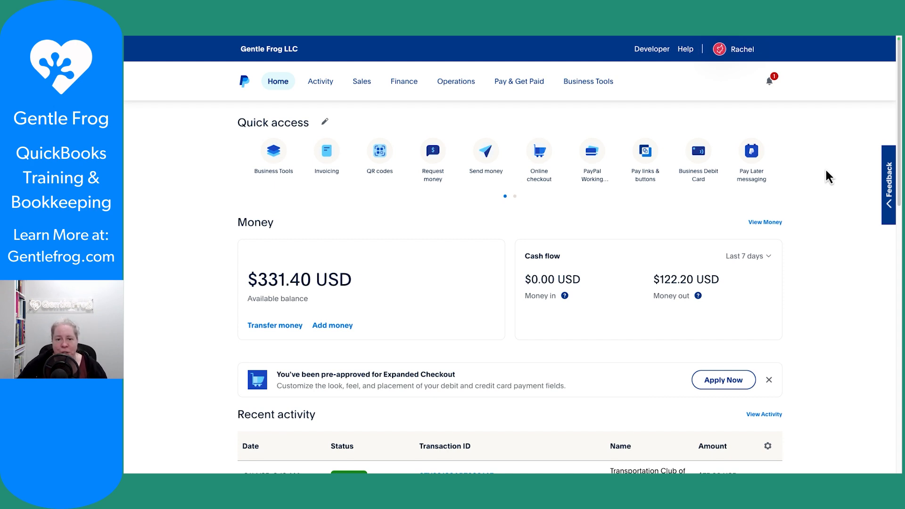
Open All Transactions from the Activity menu to see the four completed transactions.
left_click(319, 81)
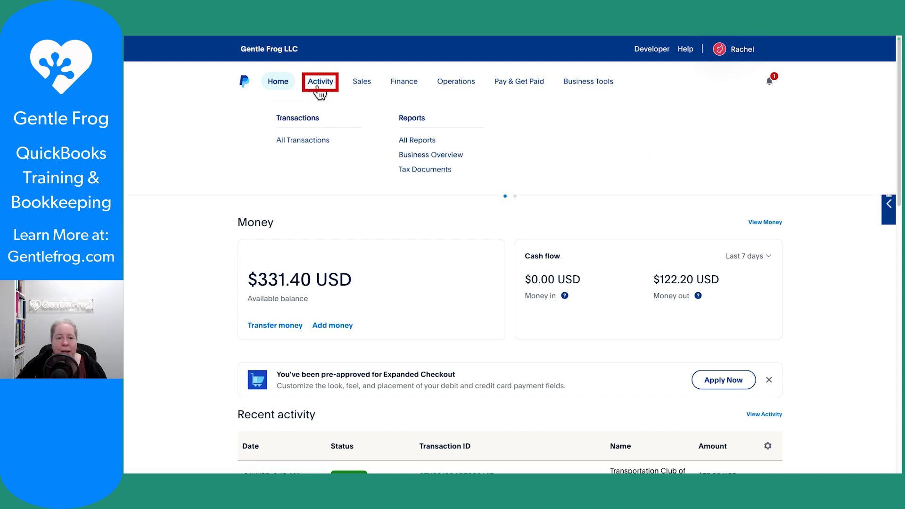
mouse_move(303, 139)
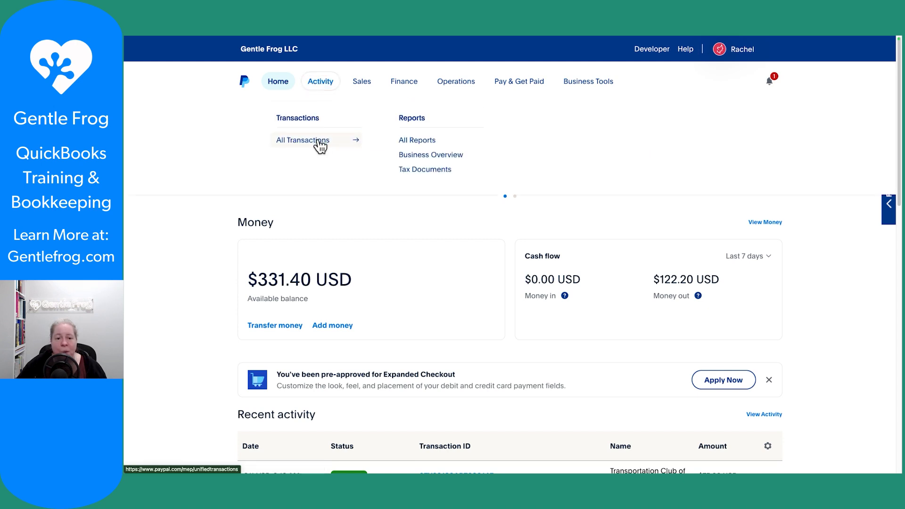
left_click(302, 140)
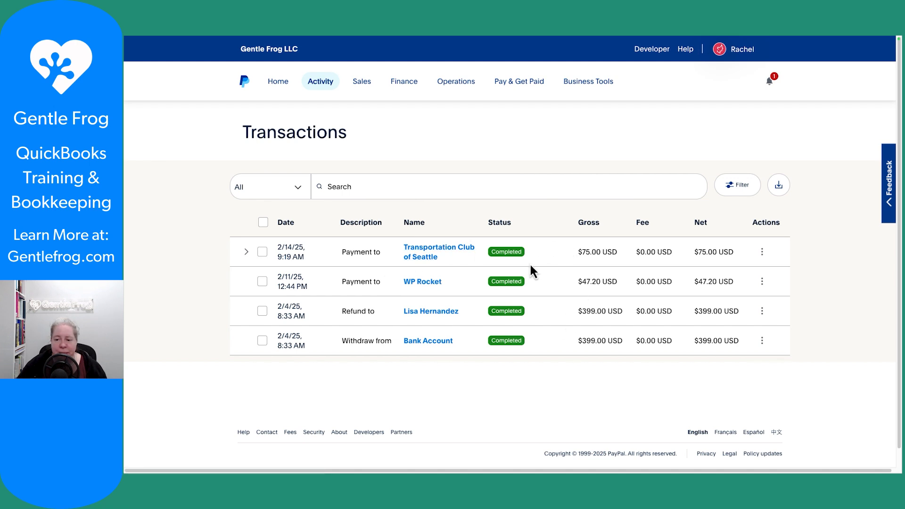
mouse_move(777, 222)
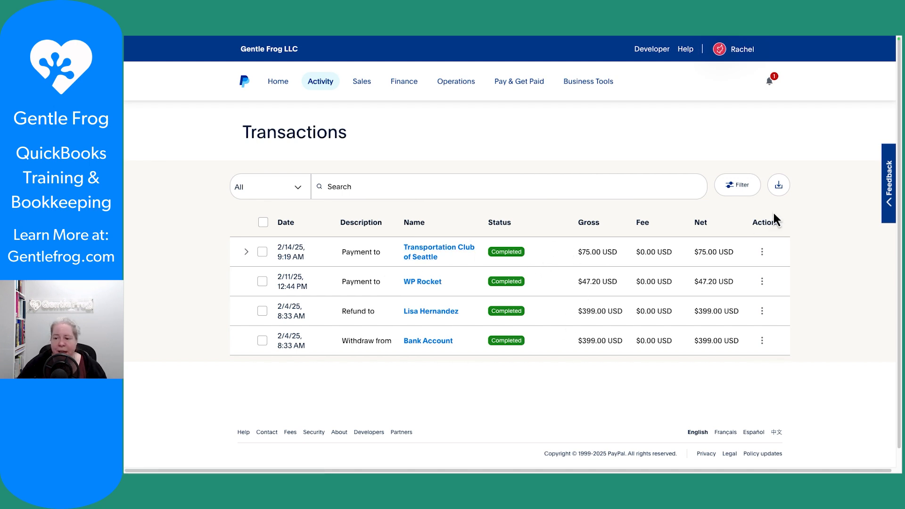
left_click(779, 184)
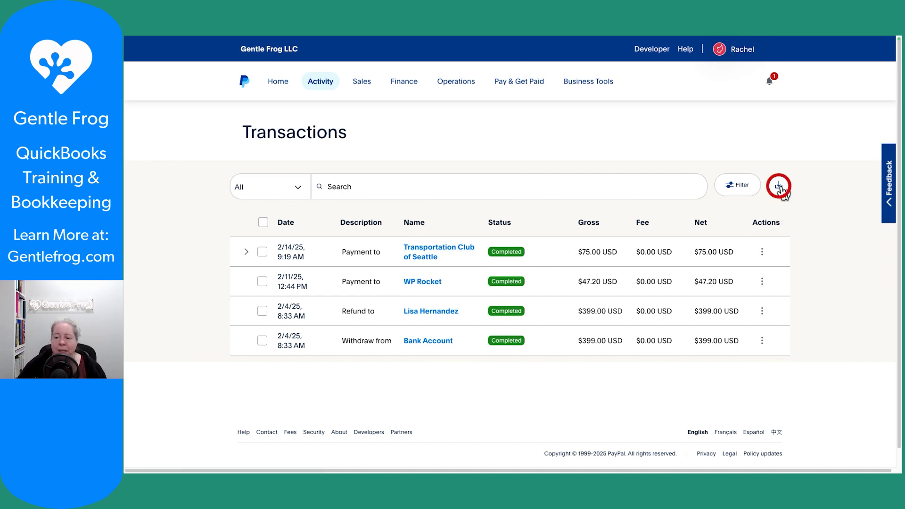
Request a Balance affecting CSV activity report with date range Past 3 months.
left_click(778, 186)
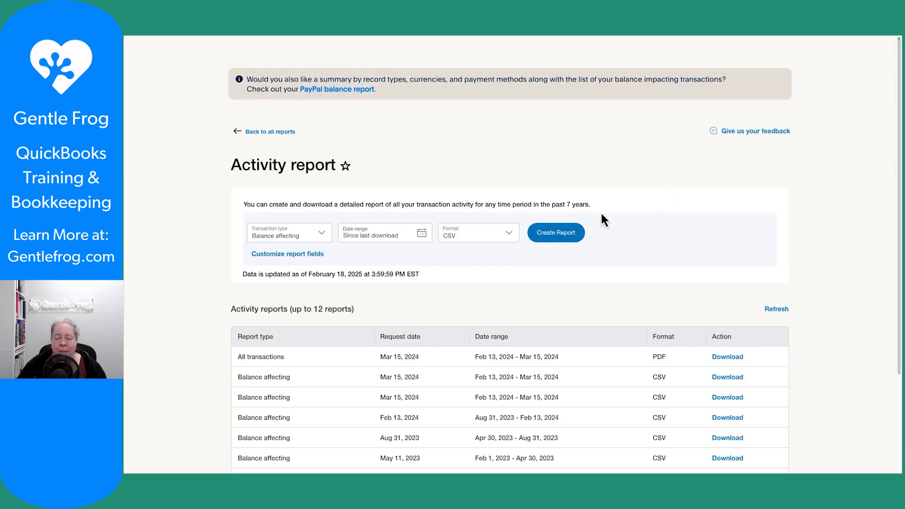
scroll("down", 3)
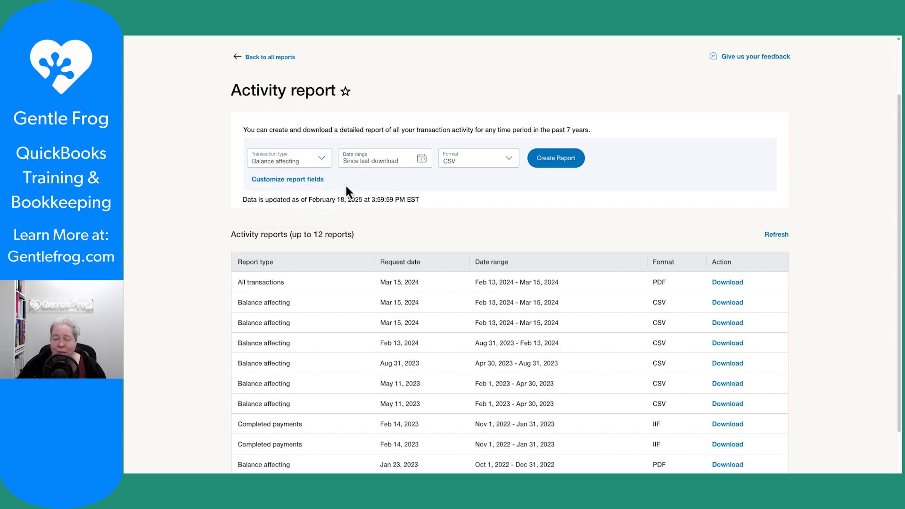
mouse_move(312, 165)
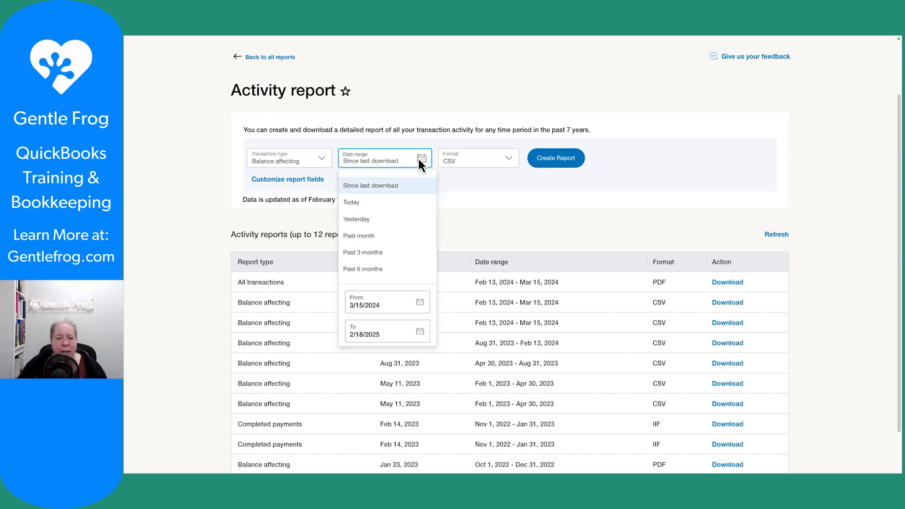
left_click(363, 252)
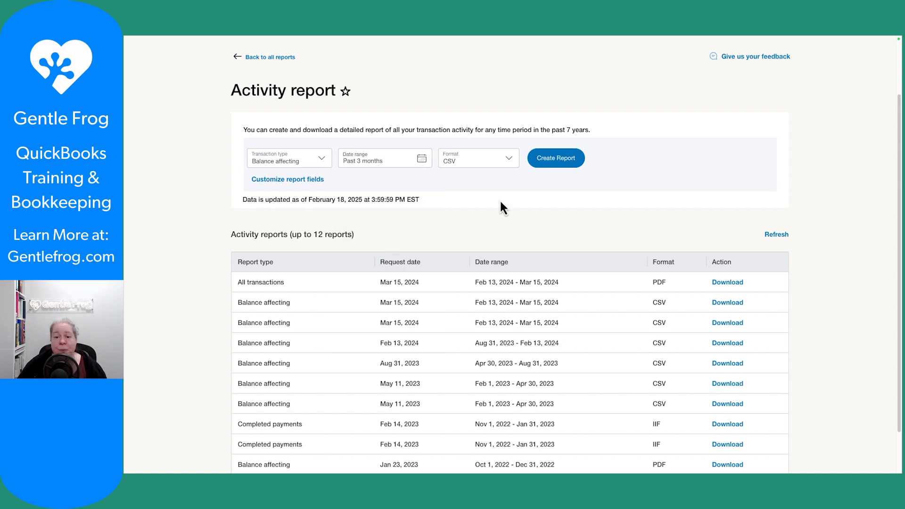
left_click(478, 158)
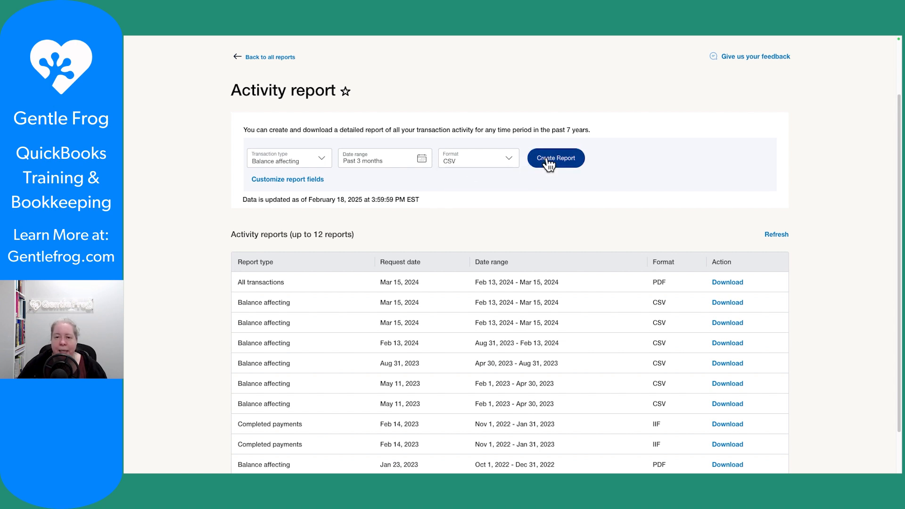
left_click(555, 158)
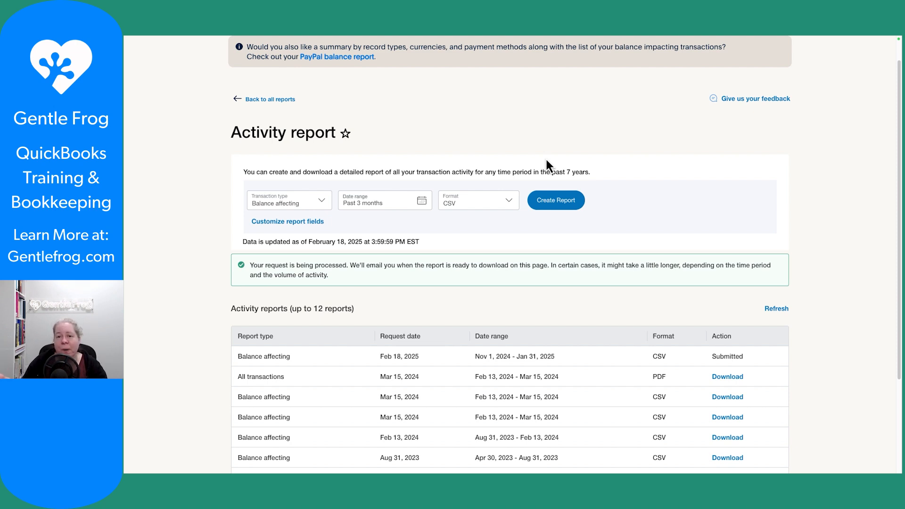
Submit the same report in PDF format and refresh until the CSV shows Download.
left_click(478, 201)
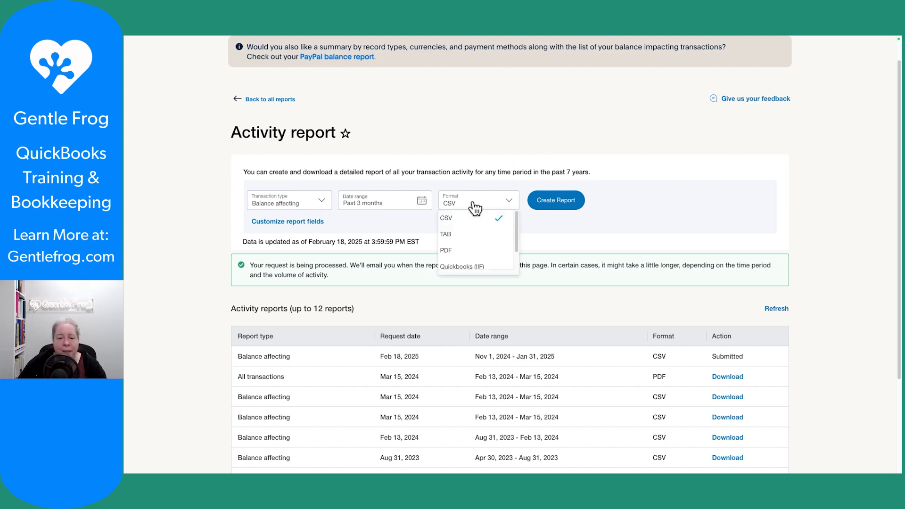
left_click(446, 250)
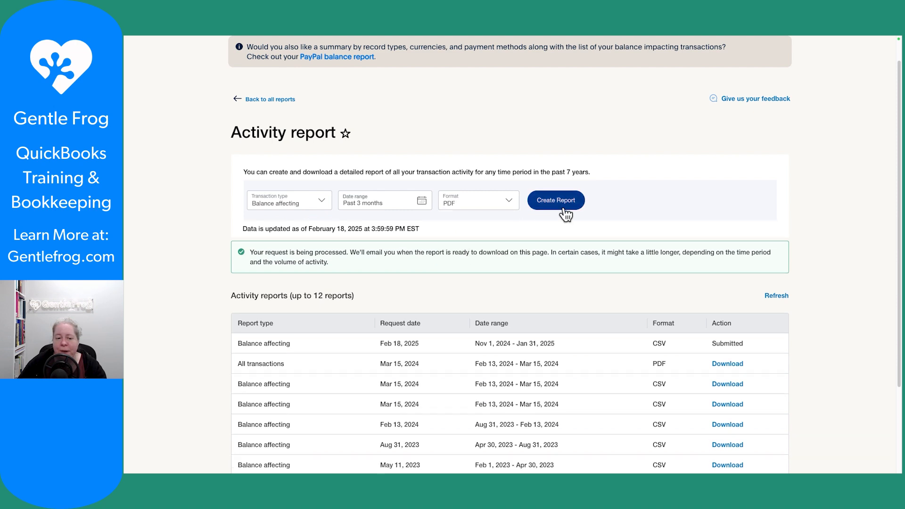
left_click(555, 200)
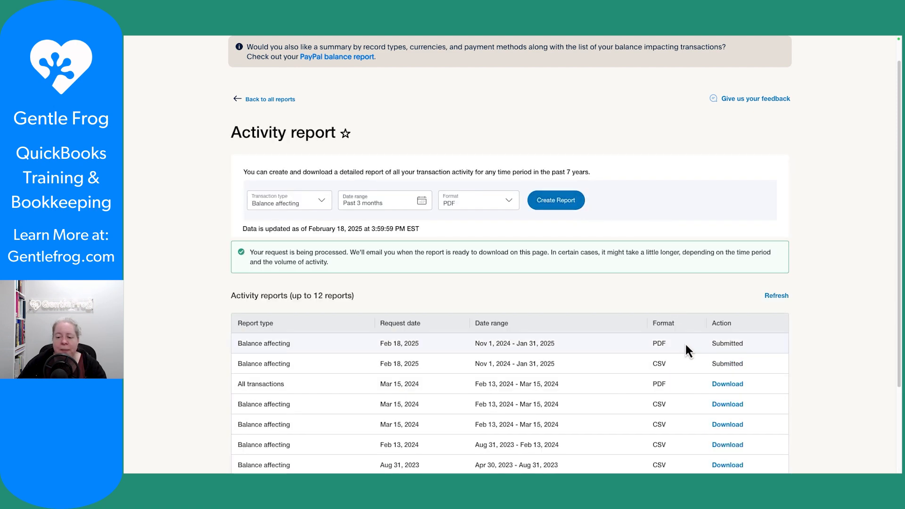
mouse_move(733, 363)
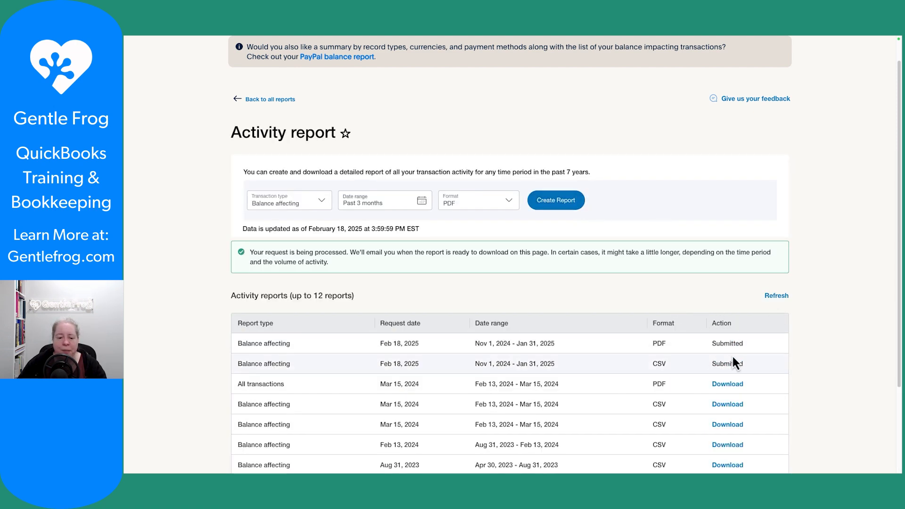
left_click(776, 296)
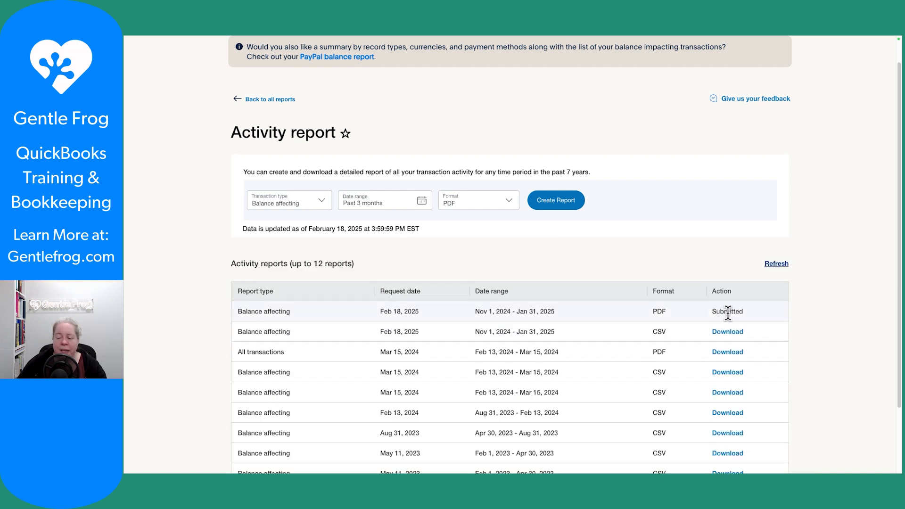
mouse_move(728, 331)
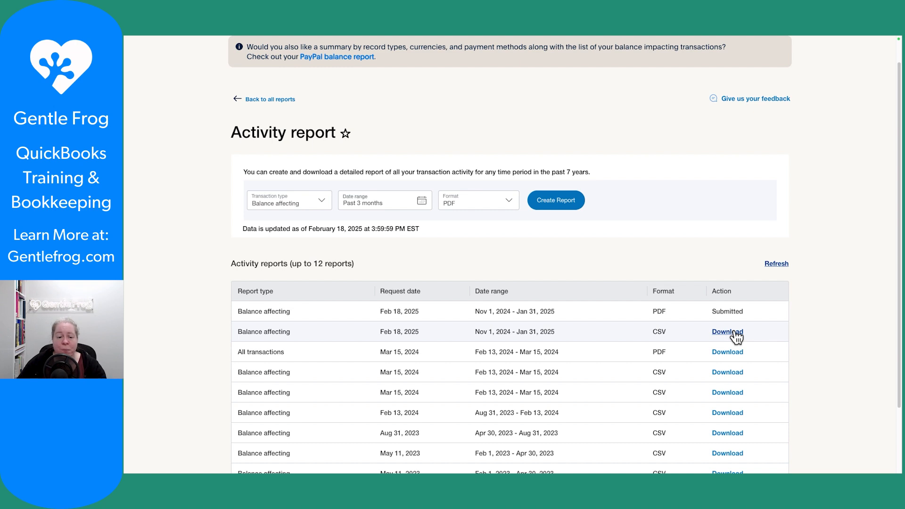
Review the CSV in Excel (Gross 319.2, -209.57, -98), then download the PDF report.
left_click(727, 331)
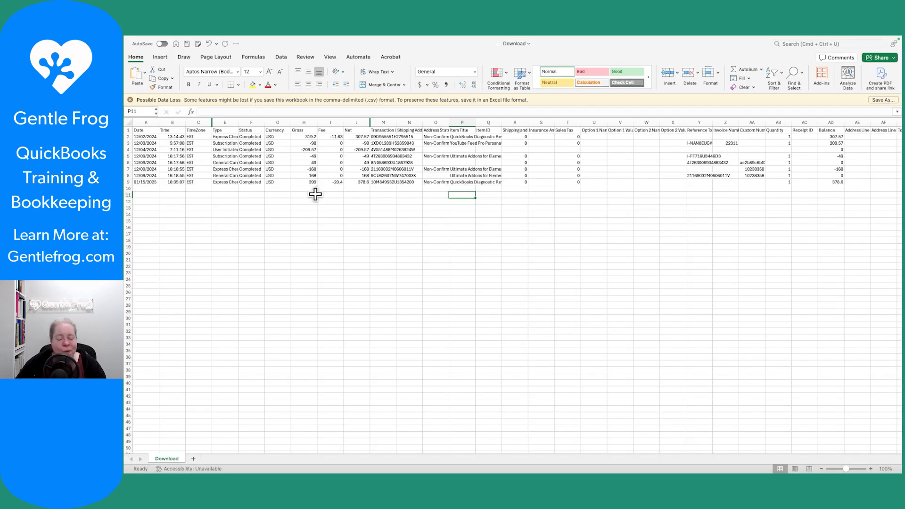
mouse_move(332, 201)
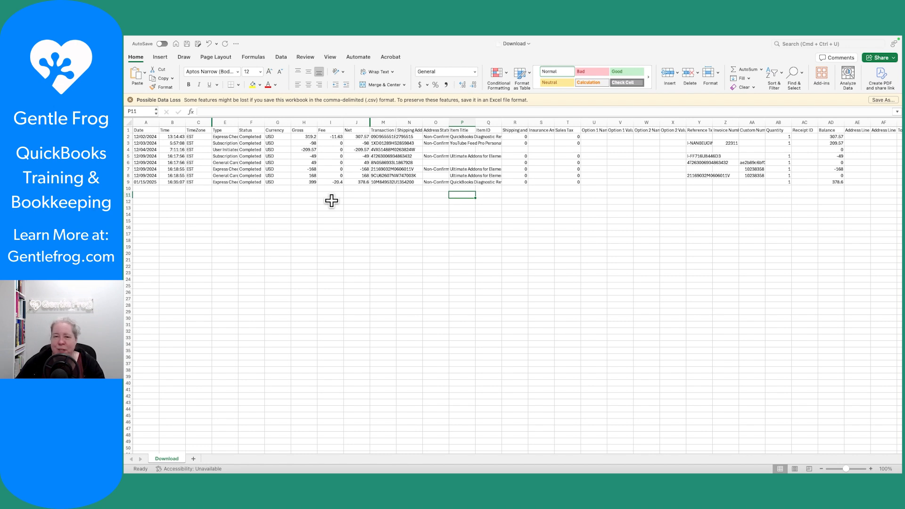
mouse_move(340, 193)
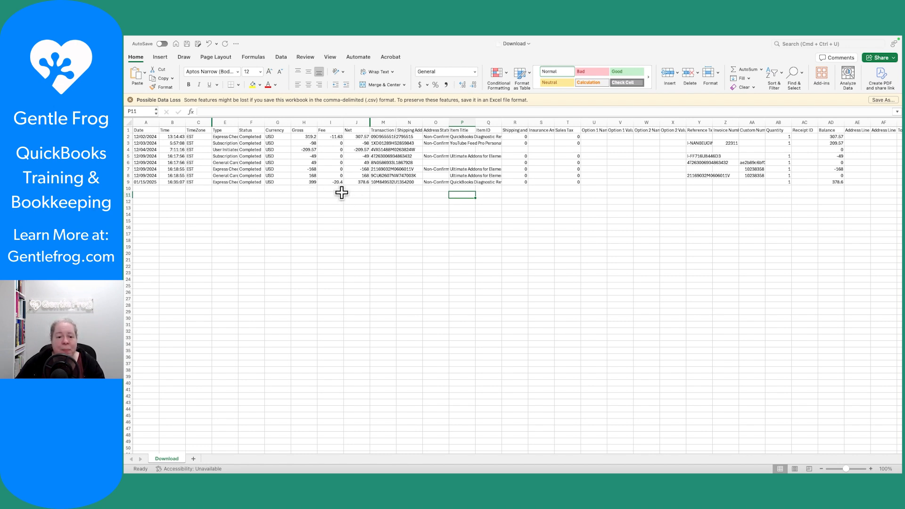
left_click(304, 137)
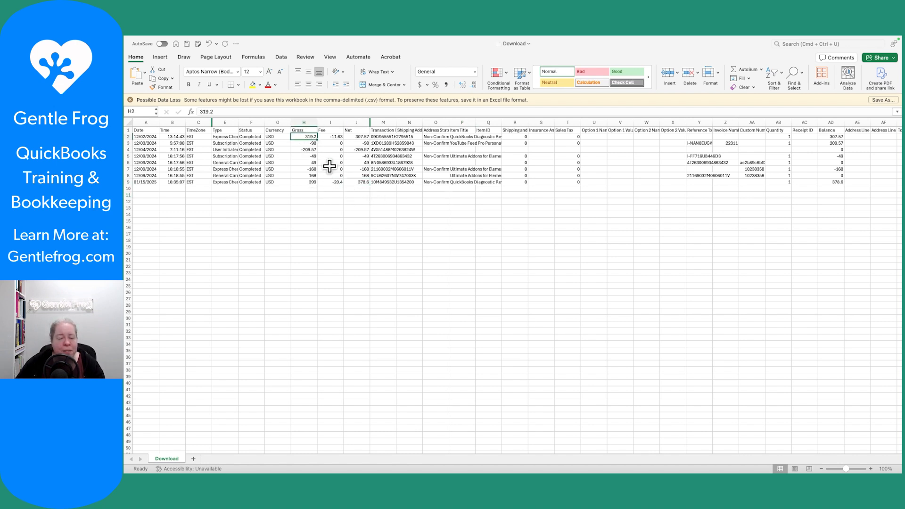
mouse_move(339, 139)
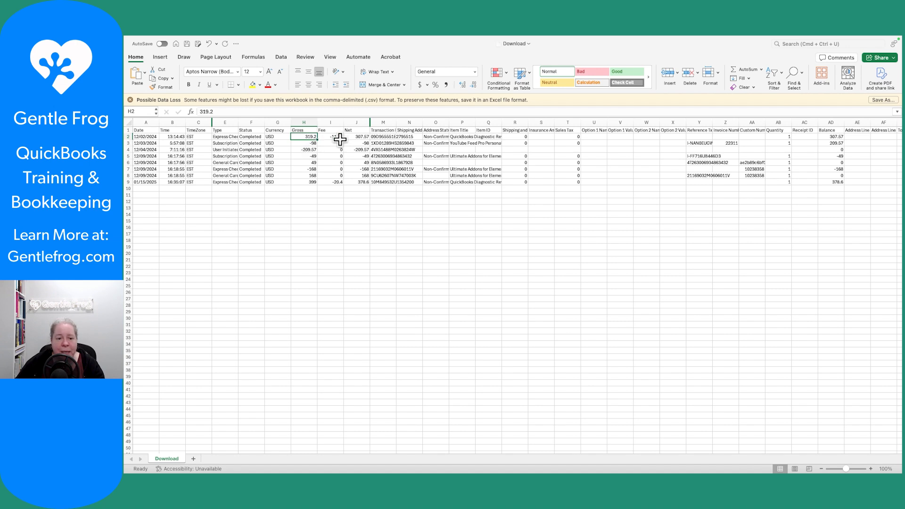
left_click(357, 136)
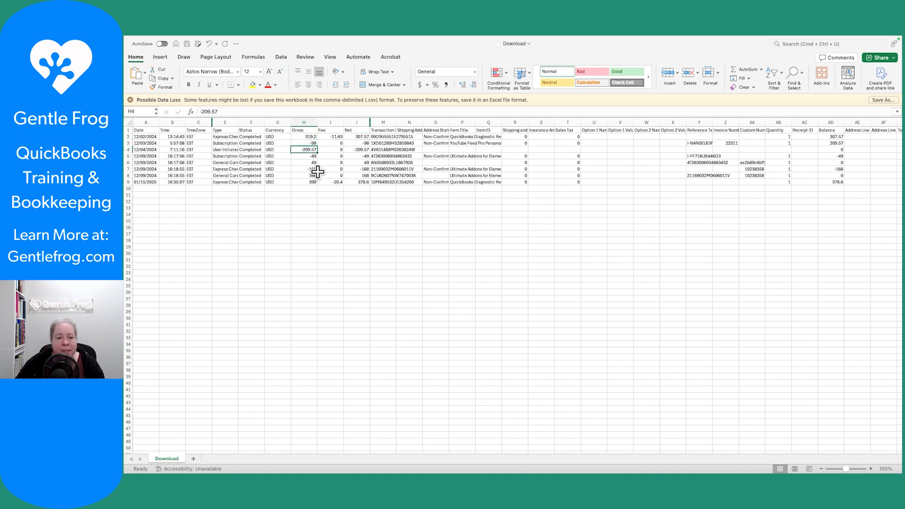
left_click(303, 142)
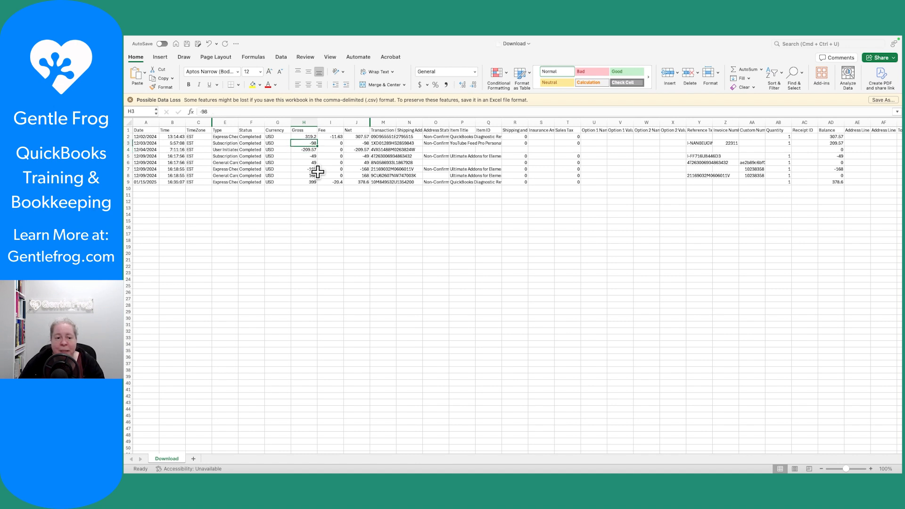
left_click(303, 137)
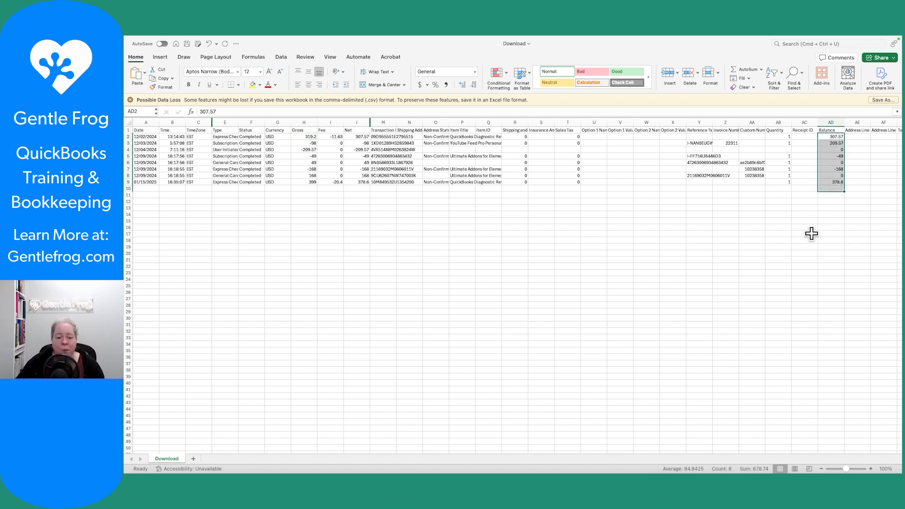
mouse_move(807, 230)
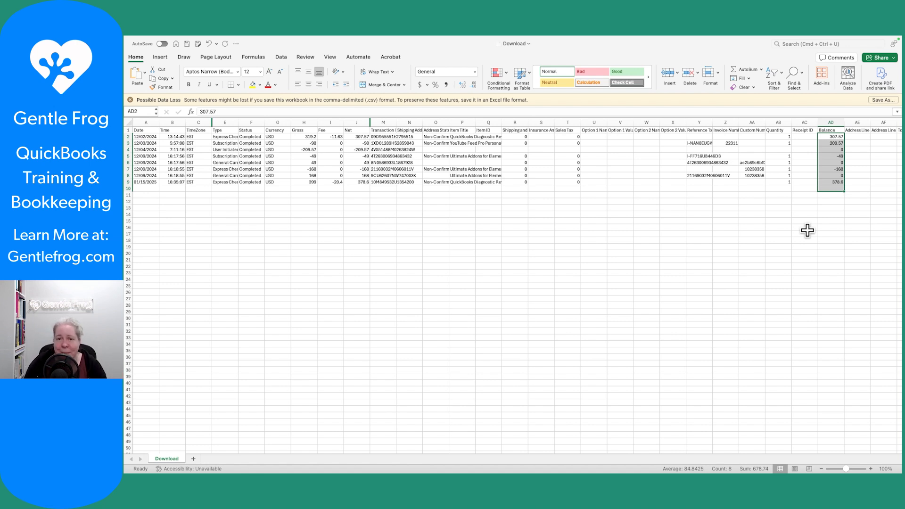
mouse_move(672, 206)
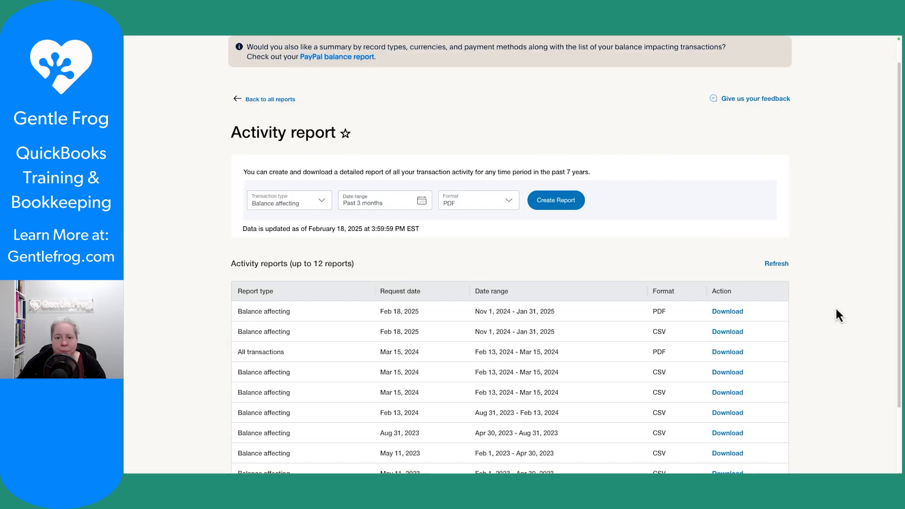
mouse_move(728, 312)
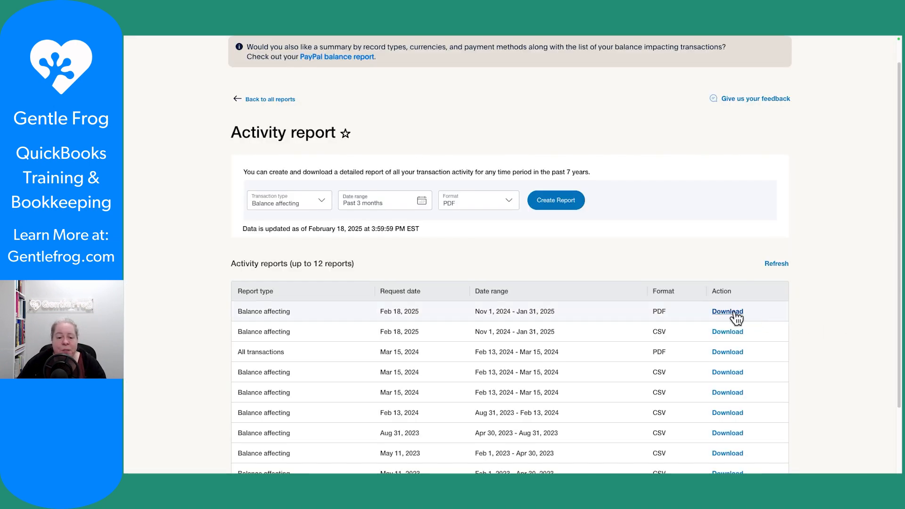
left_click(727, 311)
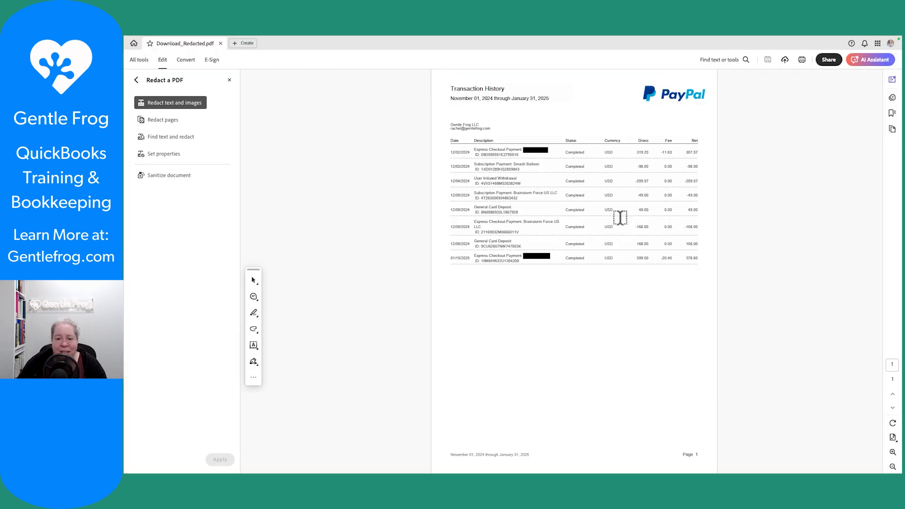
mouse_move(720, 193)
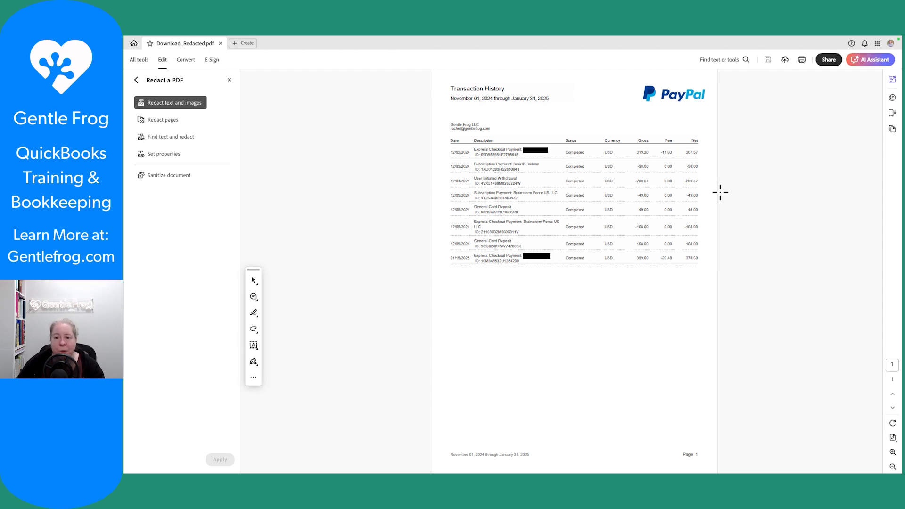
mouse_move(740, 193)
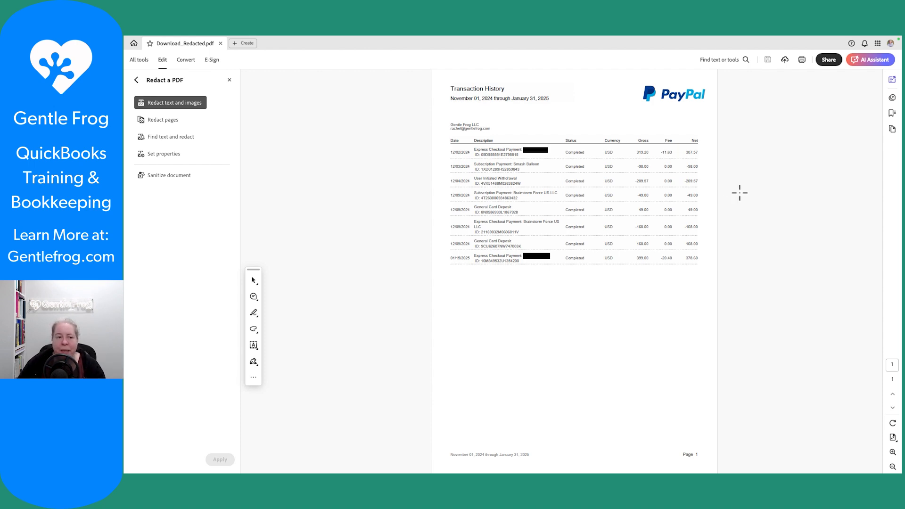